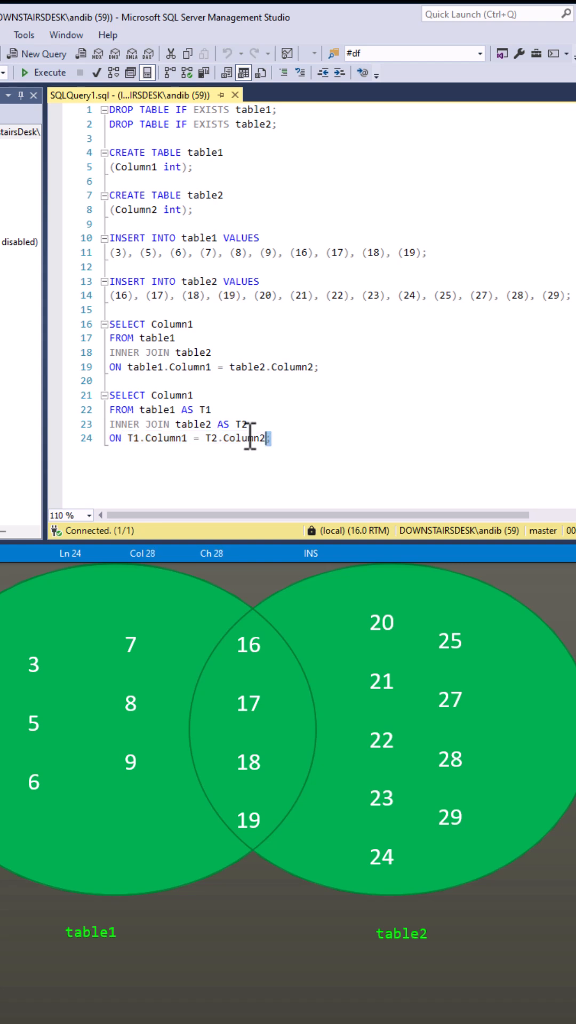
Step: Execute both INNER JOIN queries, returning Column1 values 16 through 19 in each grid
left_click(24, 72)
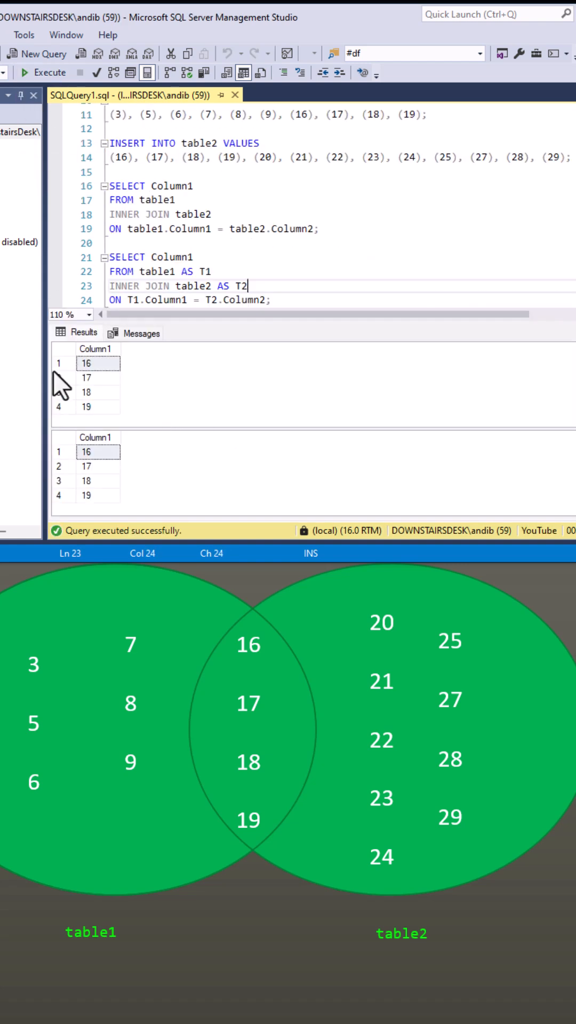
mouse_move(207, 402)
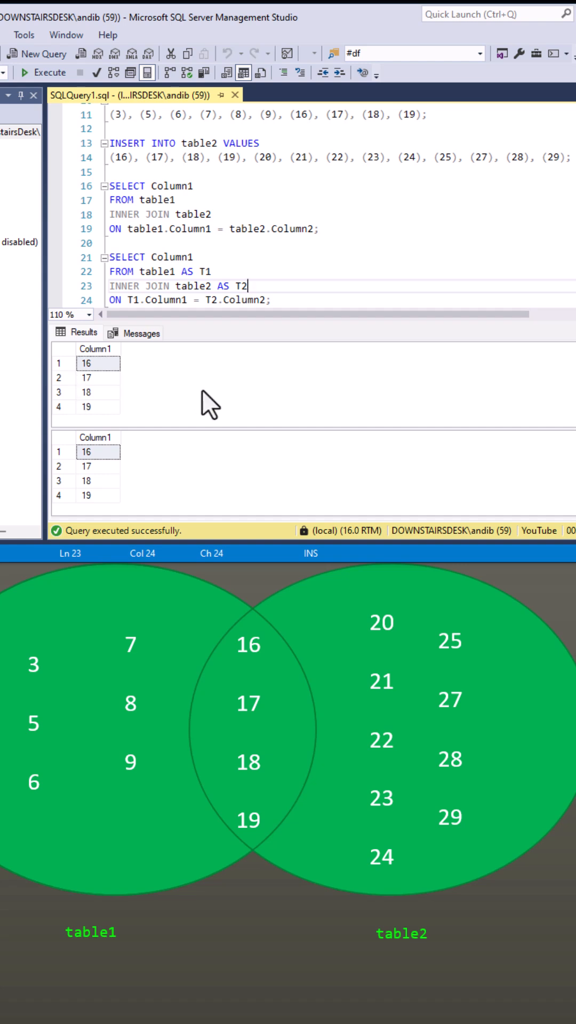